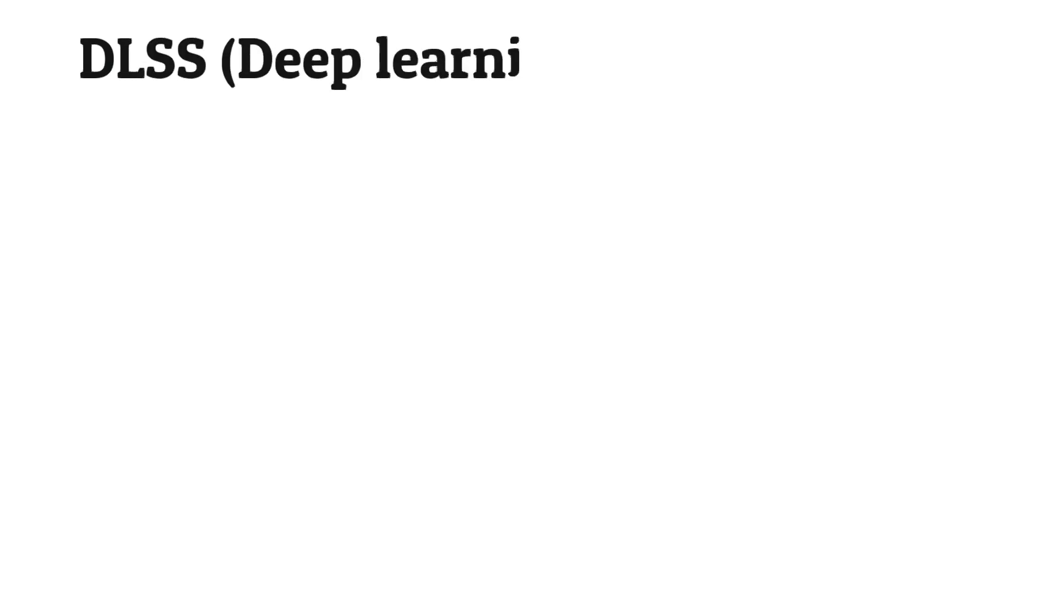
pyautogui.write('ng super sampling)')
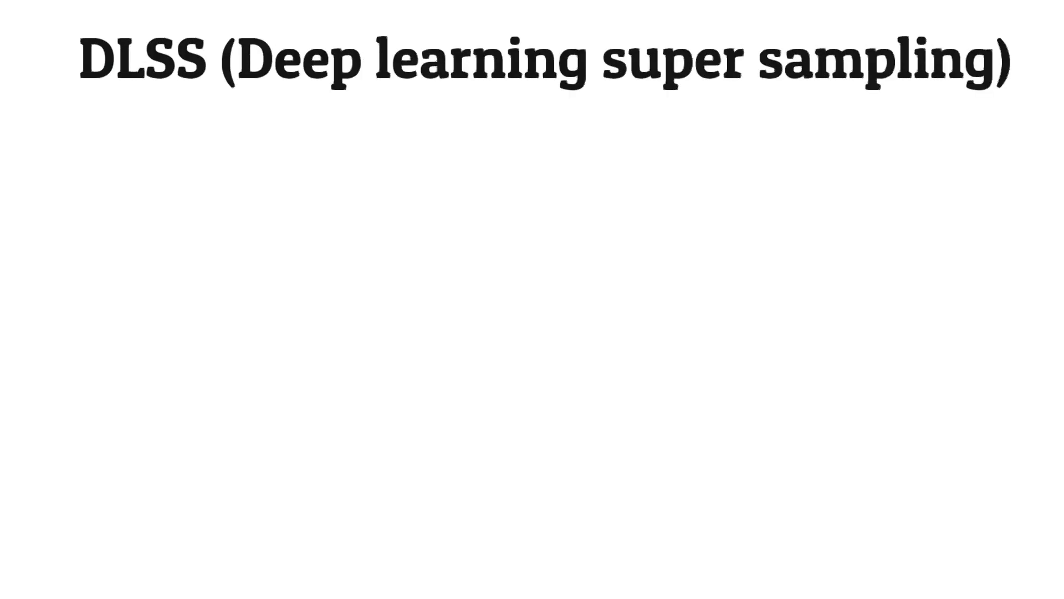